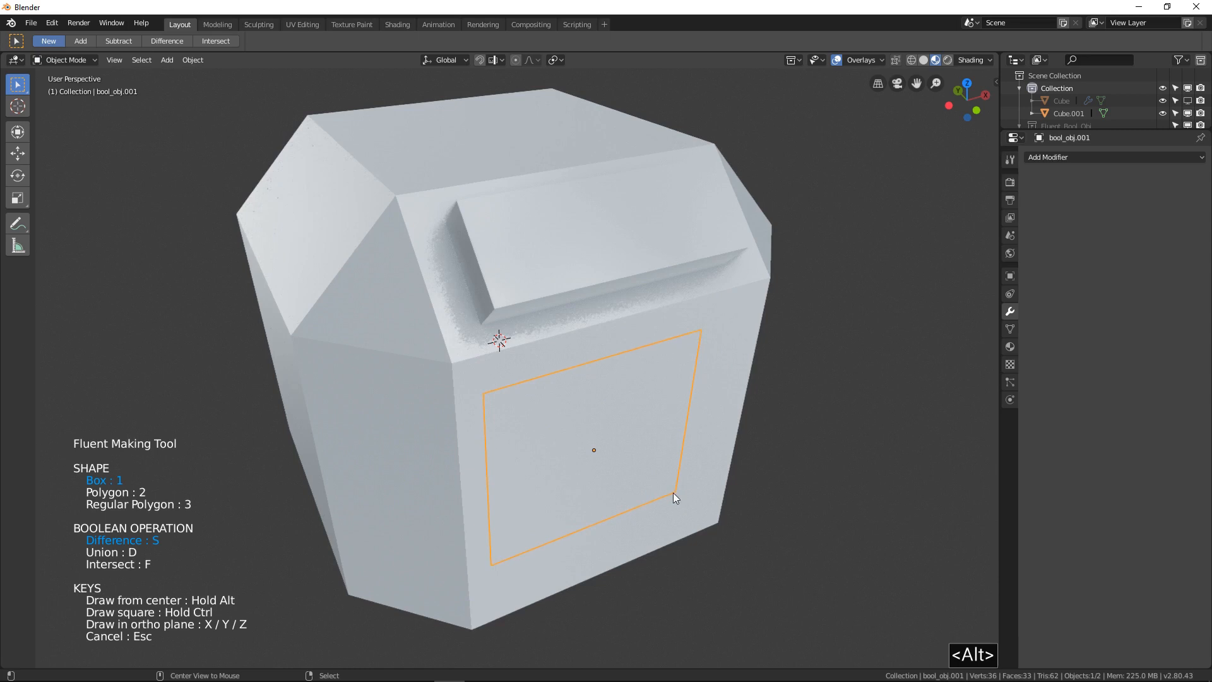
Outline a box-shaped Difference cutter on the cube's front face.
left_click(674, 498)
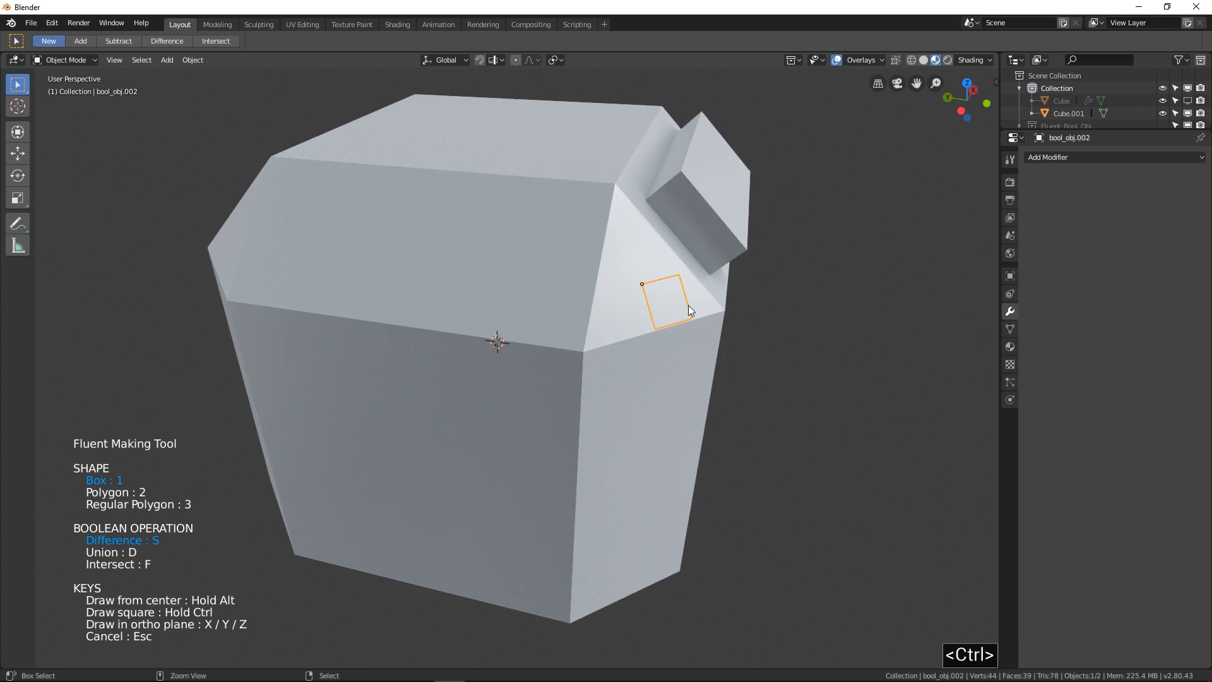
Finish the square on the top bevel and set its cut depth.
left_click(665, 294)
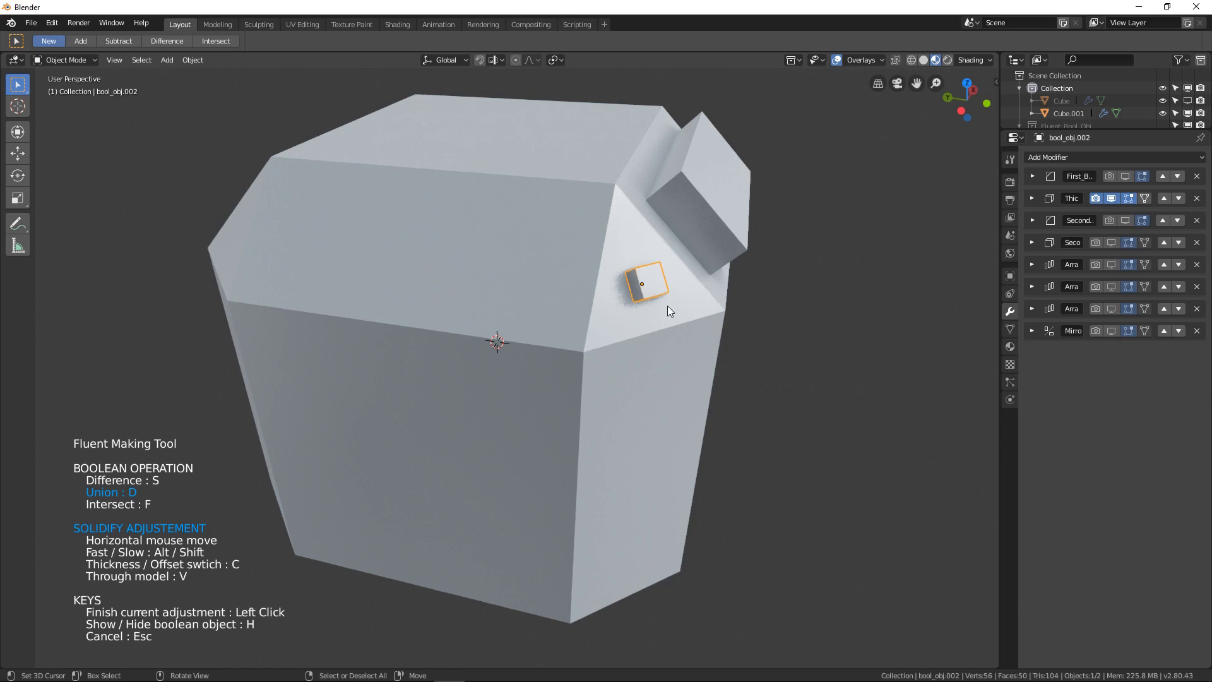
left_click(659, 425)
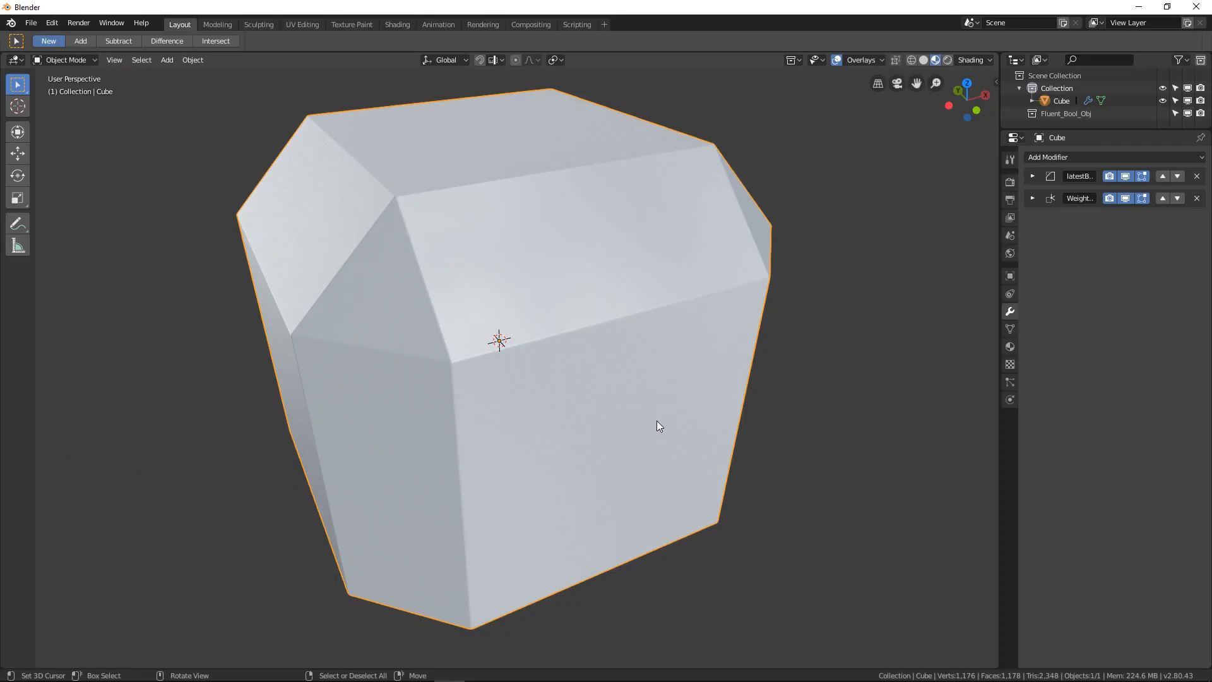